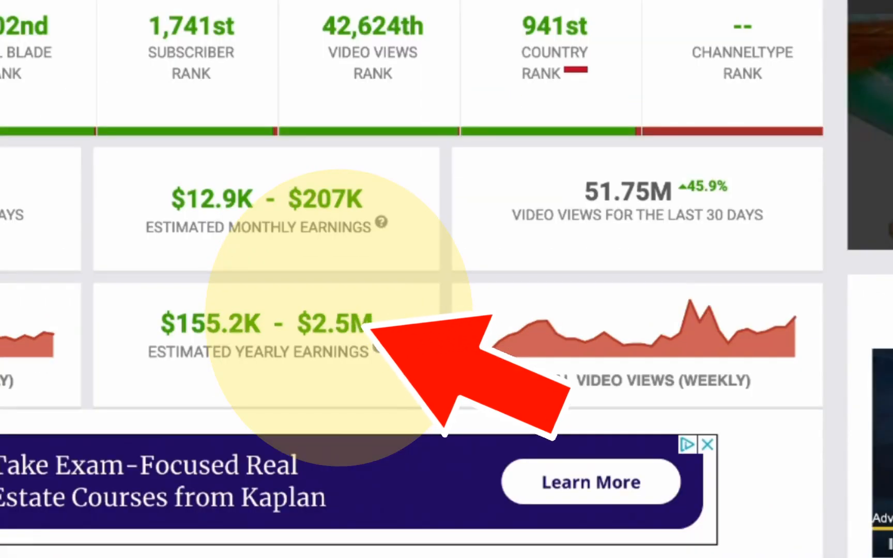
Step: Create a Video file titled 'Great White Sharks', then delete the blank scene
scroll("down", 3)
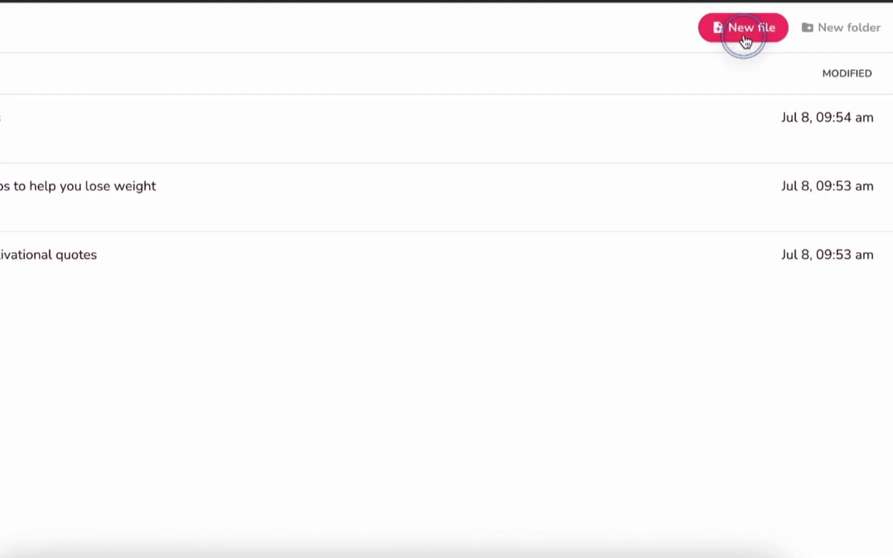
left_click(743, 28)
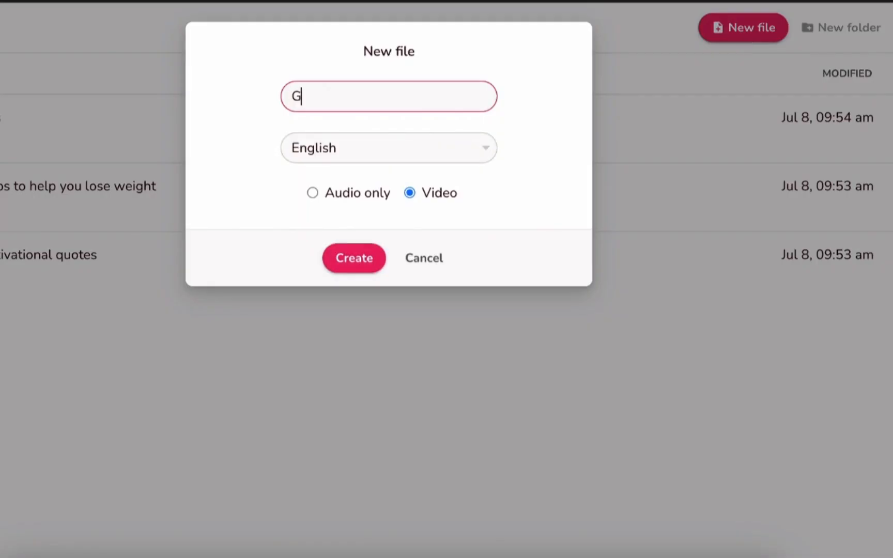
type("reat White Sh")
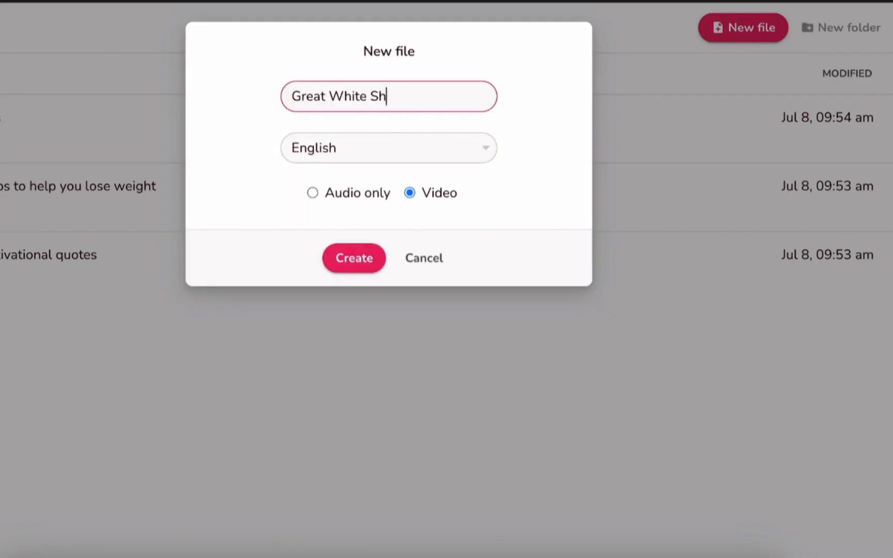
type("arks")
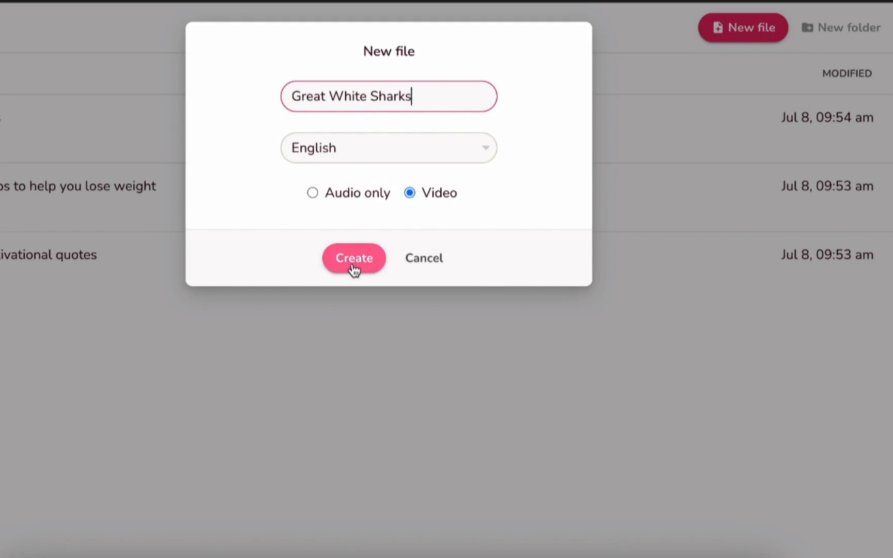
left_click(354, 258)
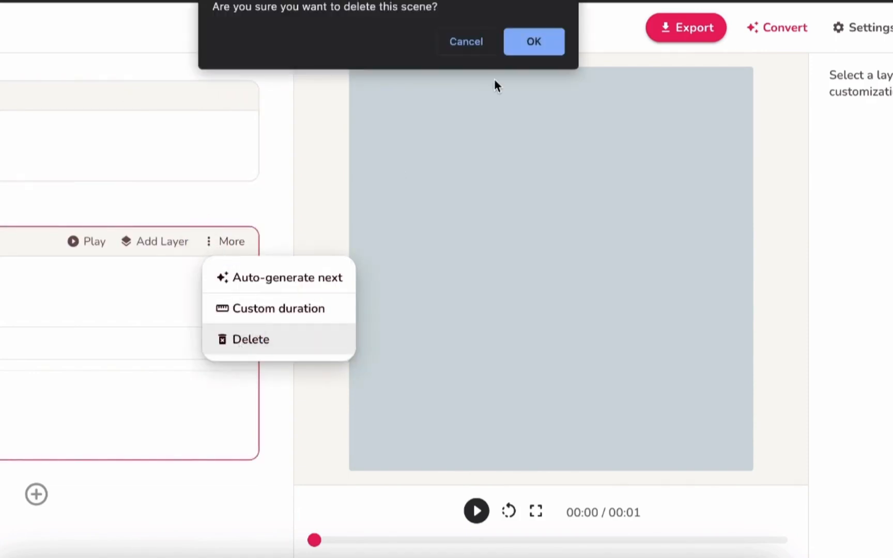
left_click(533, 41)
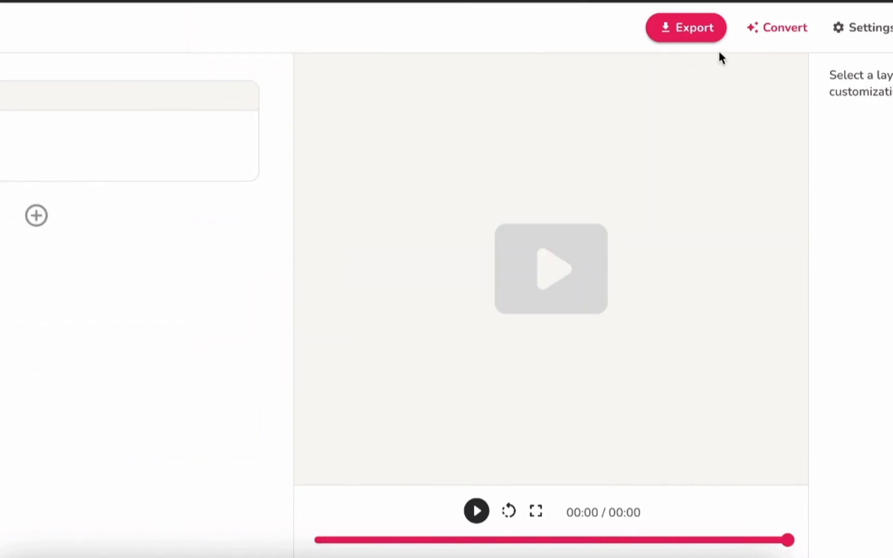
Step: Submit the idea 'Amazing facts about Great White Sharks' with the Explainer style
left_click(776, 27)
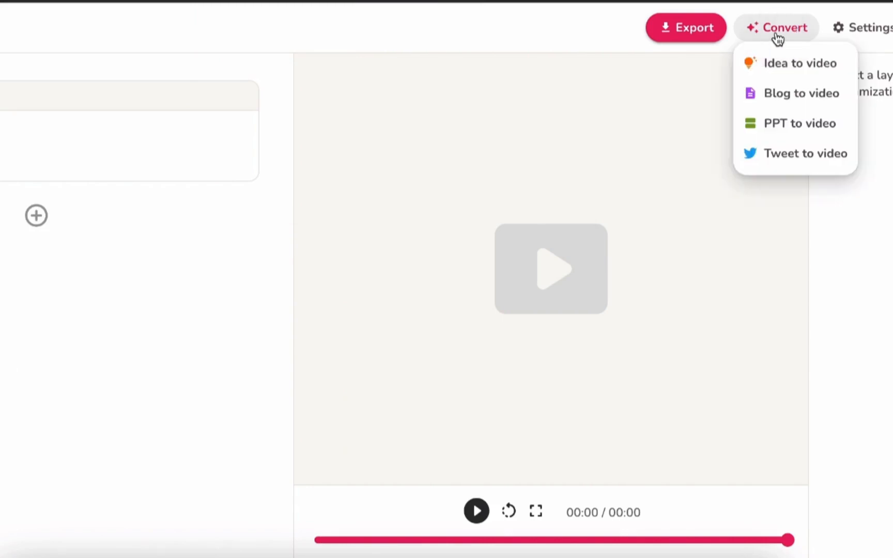
mouse_move(799, 63)
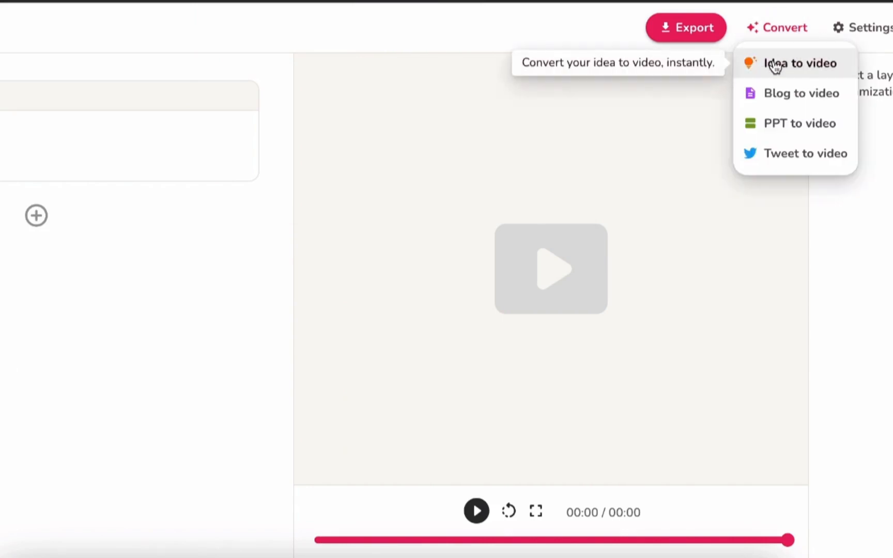
left_click(800, 63)
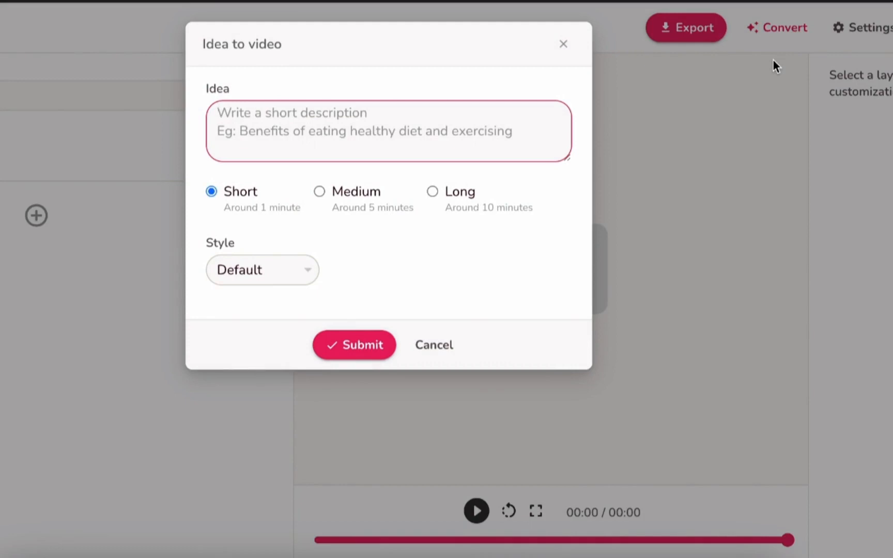
type("Amazing facts a")
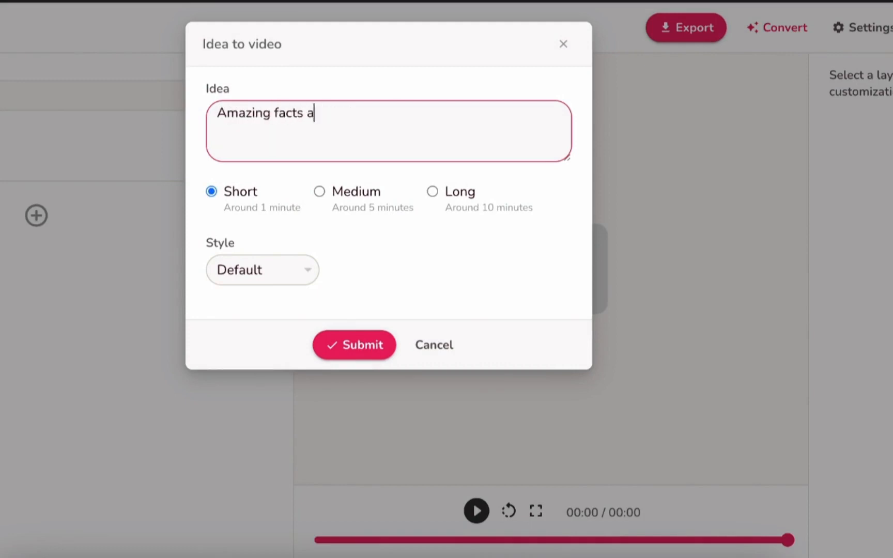
type("bout Great White Sharks")
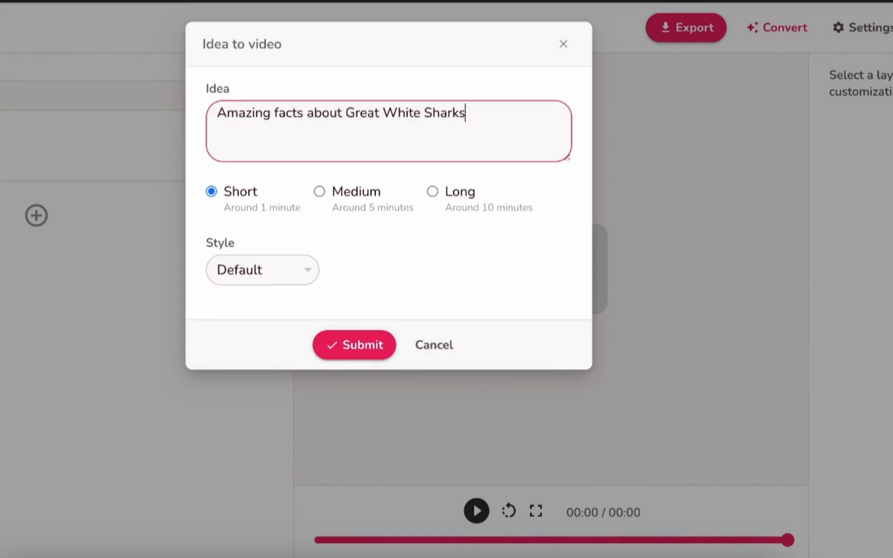
left_click(261, 269)
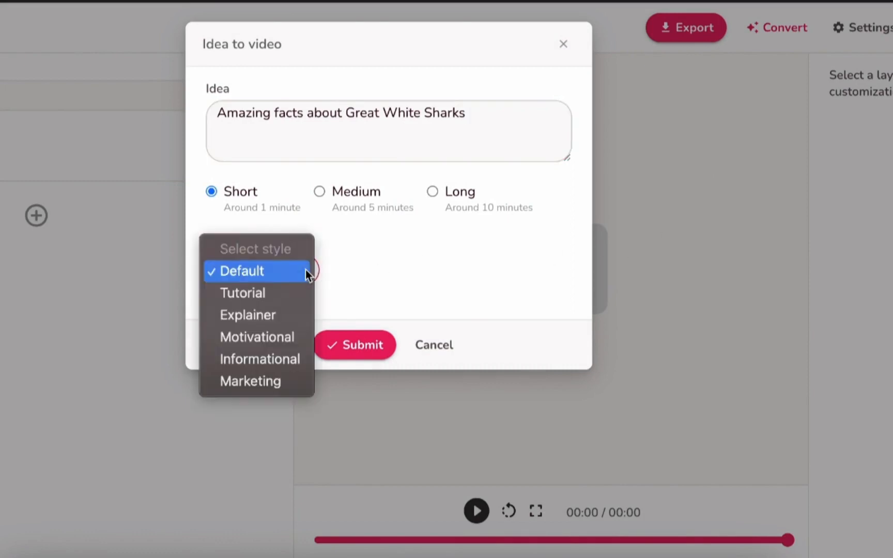
mouse_move(256, 336)
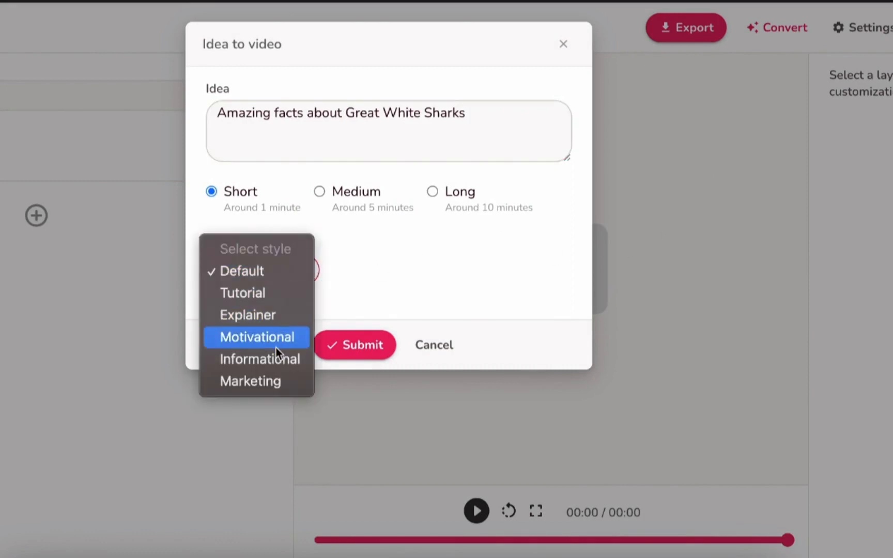
mouse_move(256, 314)
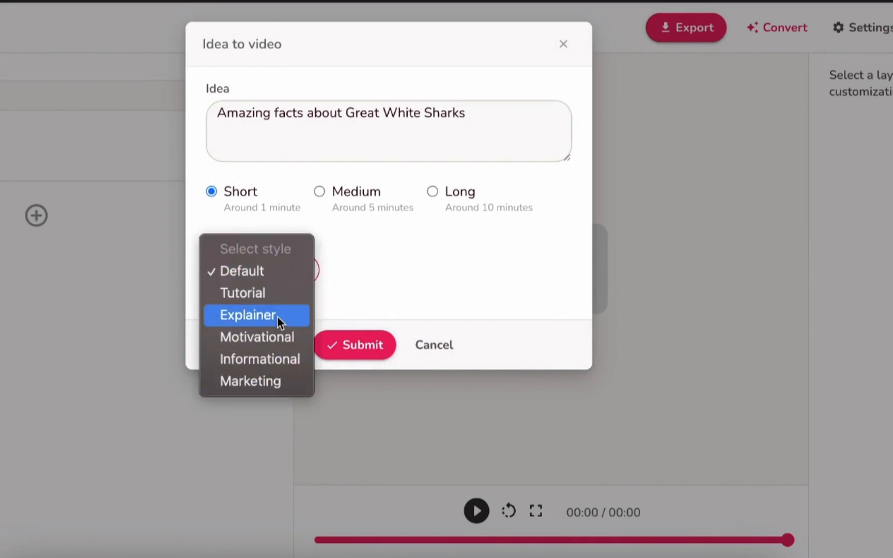
left_click(248, 315)
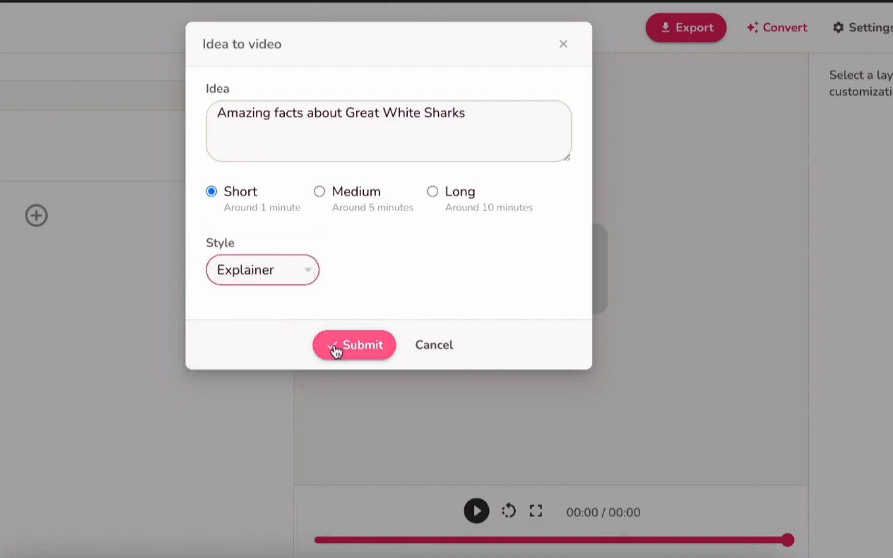
left_click(352, 345)
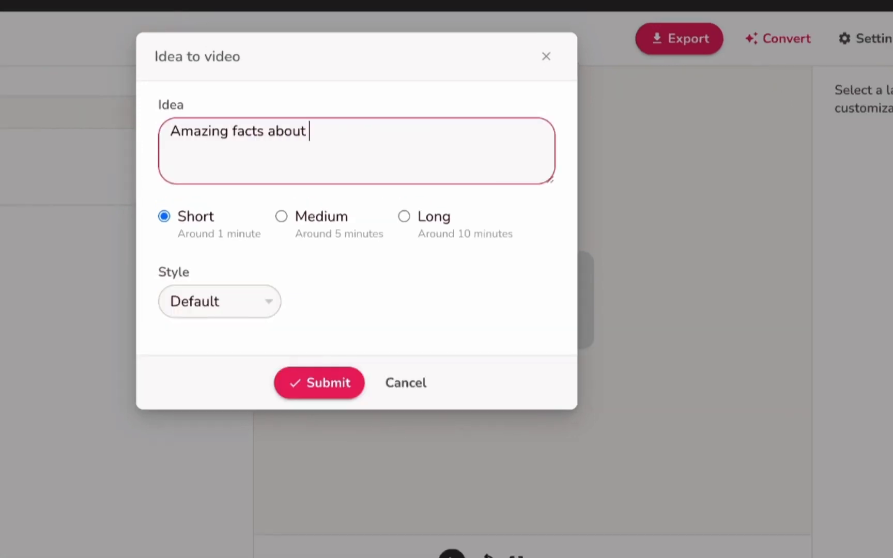
Step: Re-enter 'Great White Sharks', choose Explainer style again and generate the video
type("Great White Sharks")
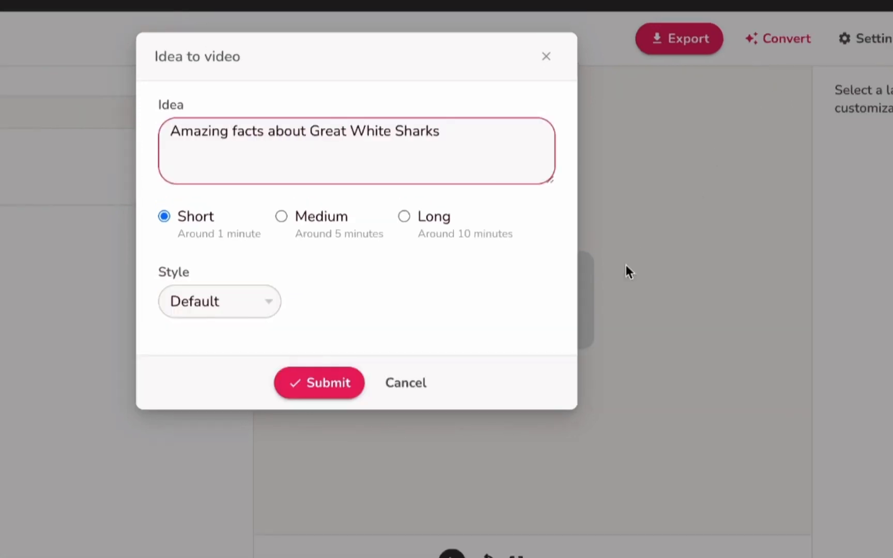
left_click(219, 301)
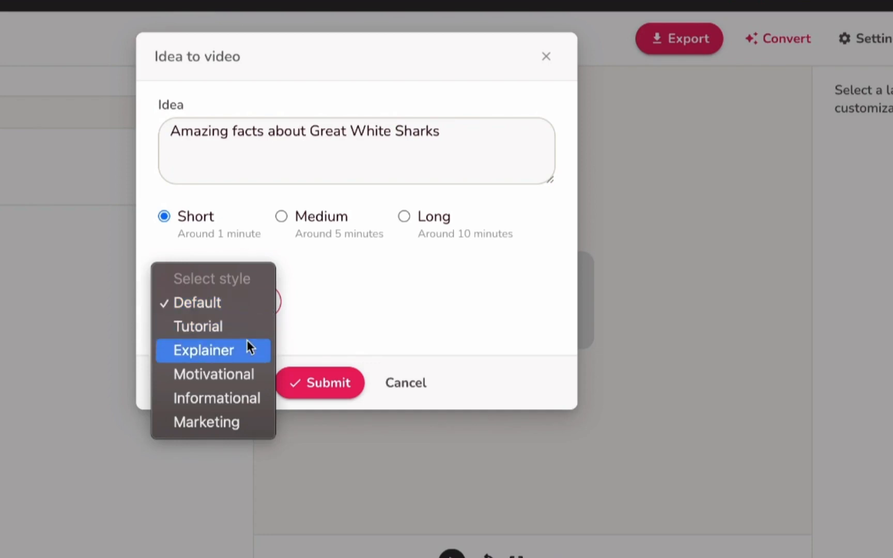
mouse_move(238, 358)
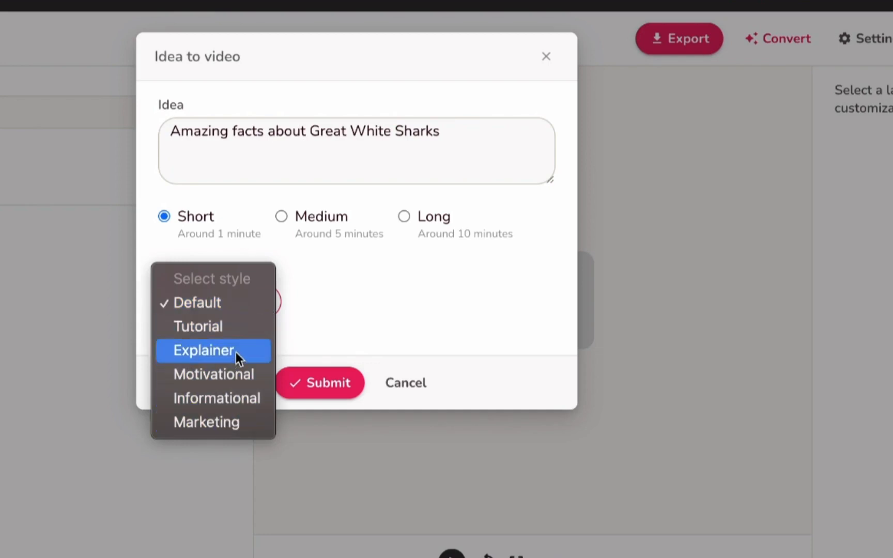
left_click(205, 349)
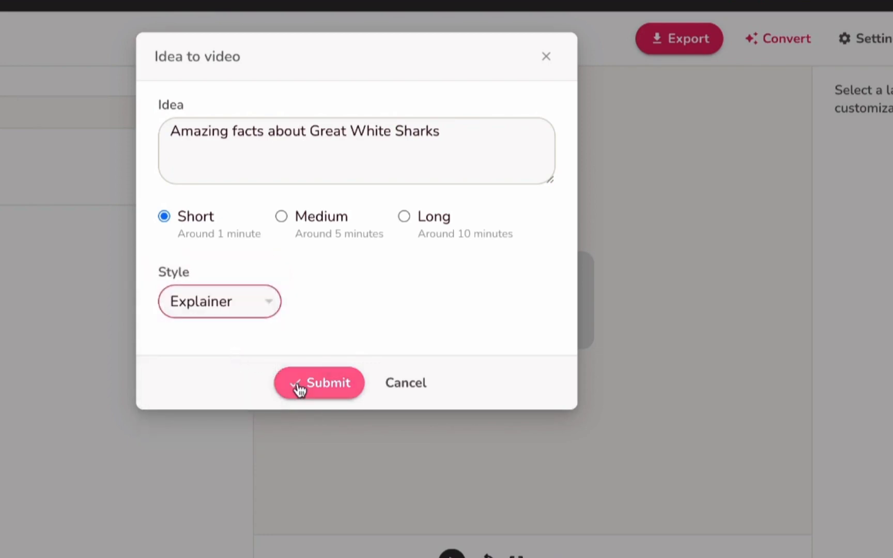
left_click(318, 382)
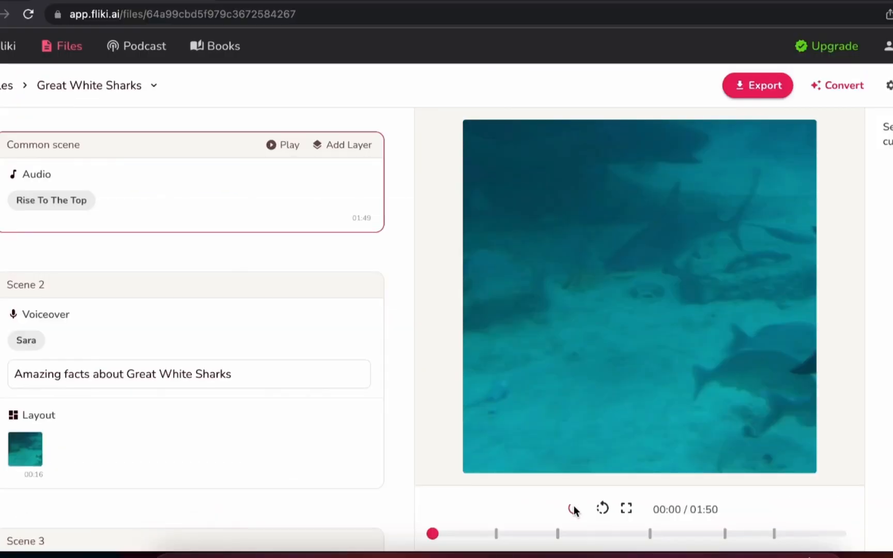
Step: Play the generated preview and load Scene 2's underwater shark footage
left_click(574, 507)
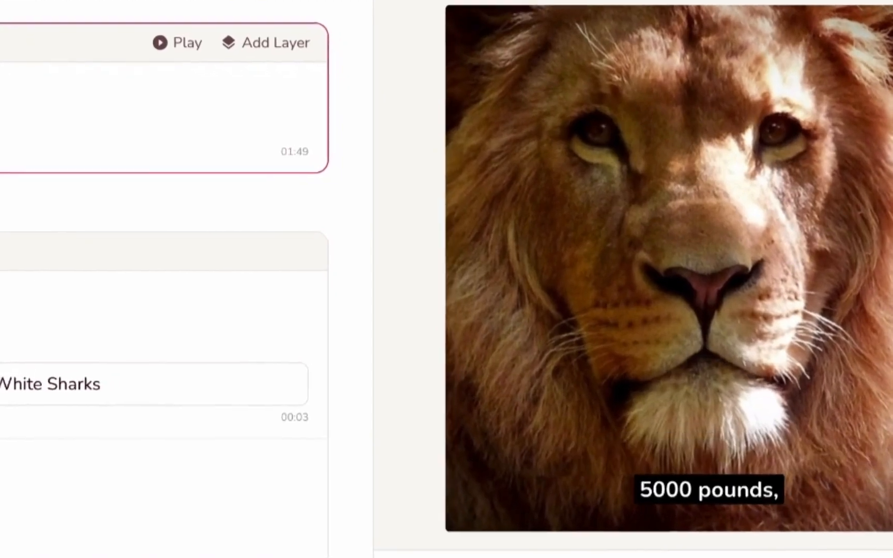
left_click(574, 507)
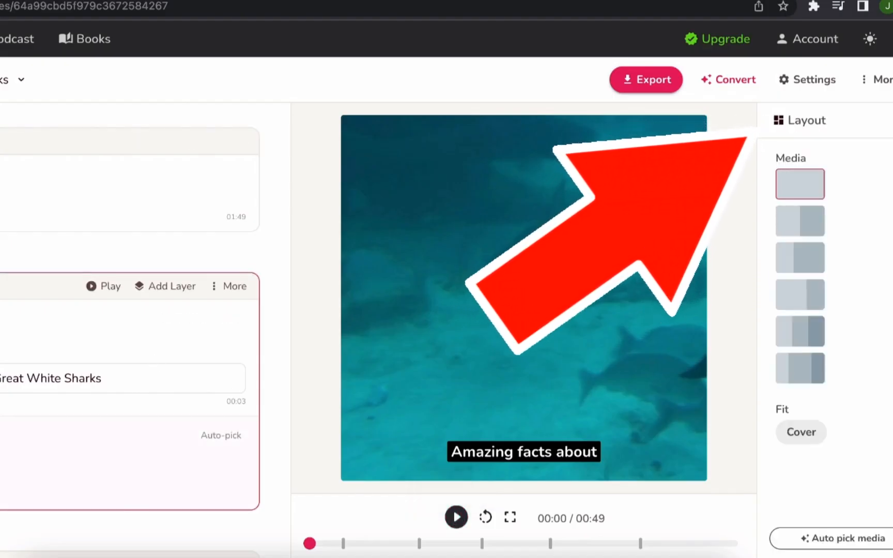
Step: Switch the video's aspect ratio to Portrait (9:16) in Settings
left_click(807, 79)
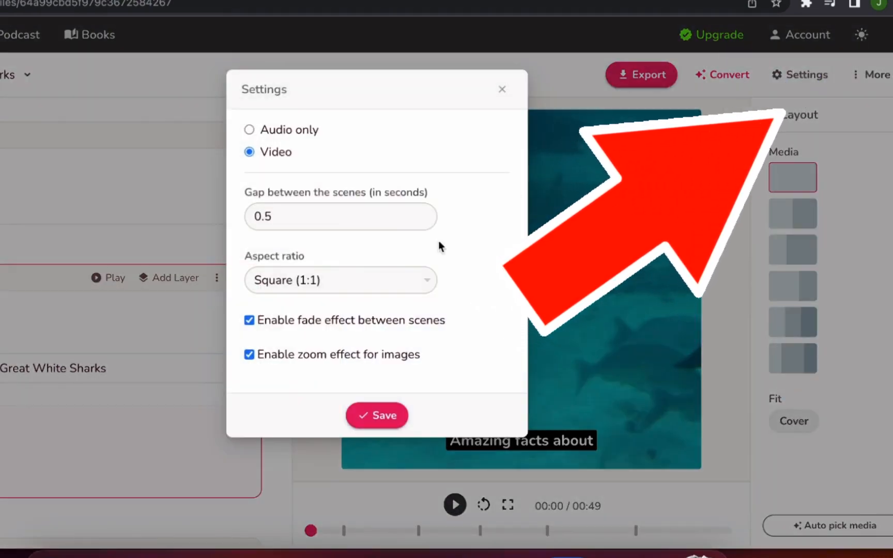
left_click(340, 280)
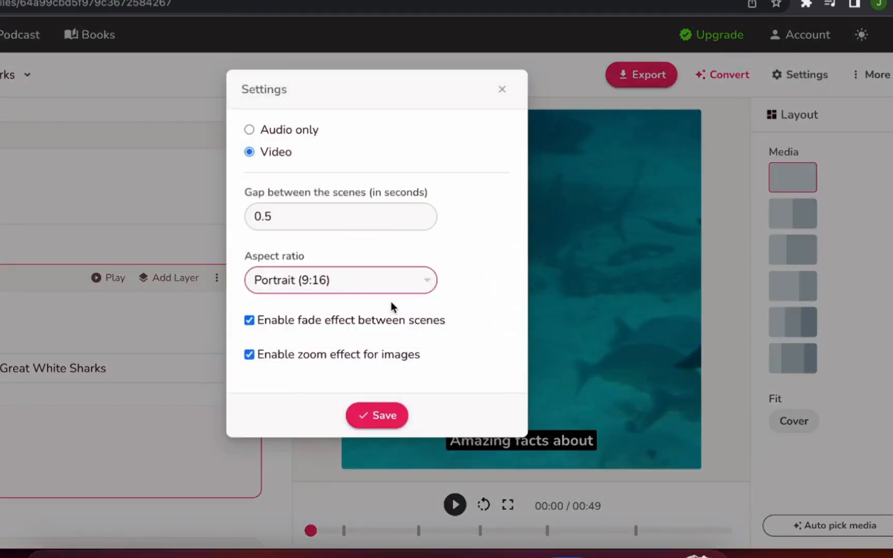
left_click(376, 414)
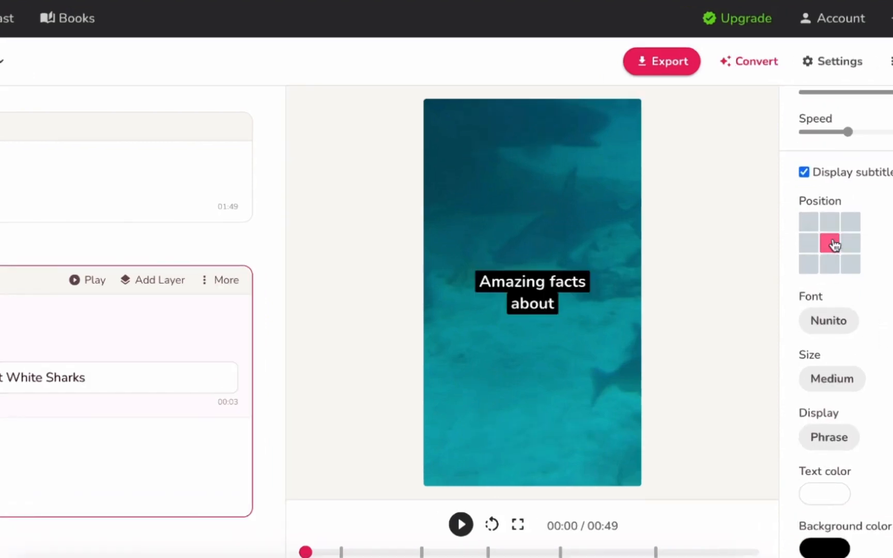
Step: Make subtitles middle-positioned, Large Lexend, word-by-word yellow, applied to all voiceovers
left_click(827, 319)
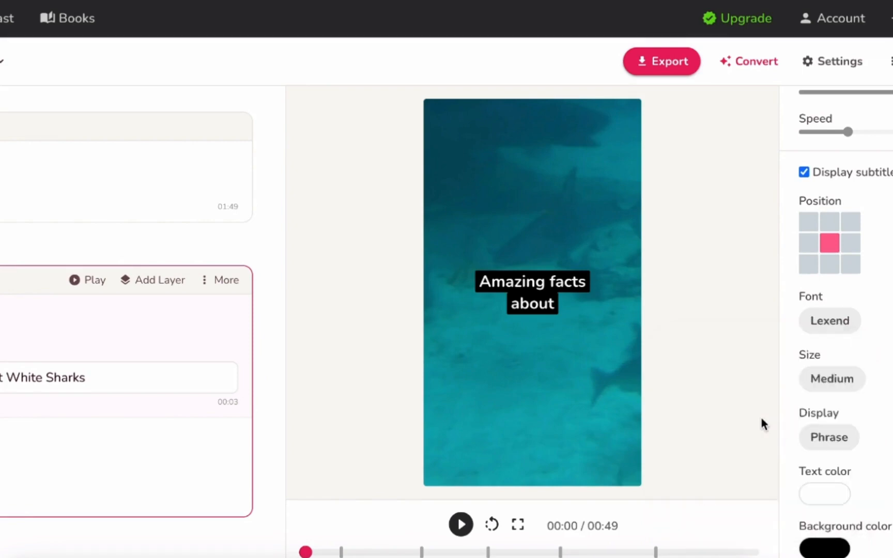
left_click(830, 378)
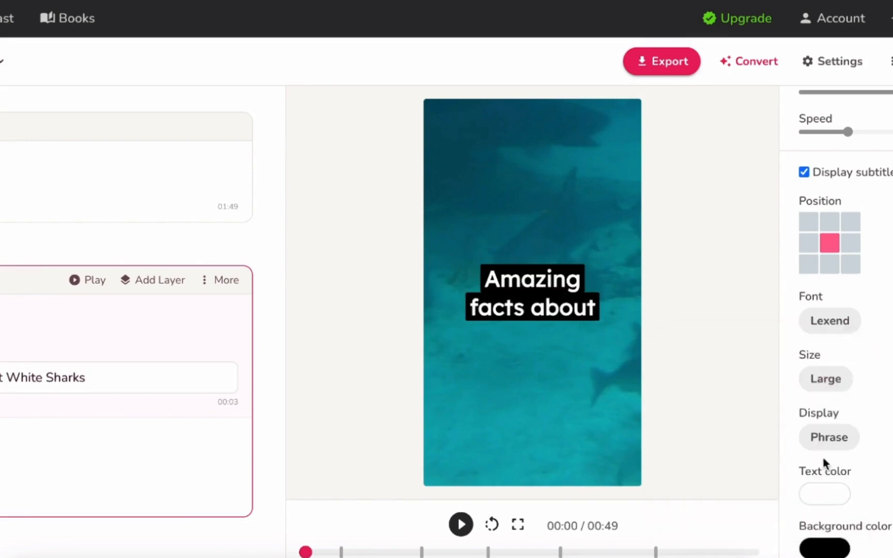
left_click(828, 436)
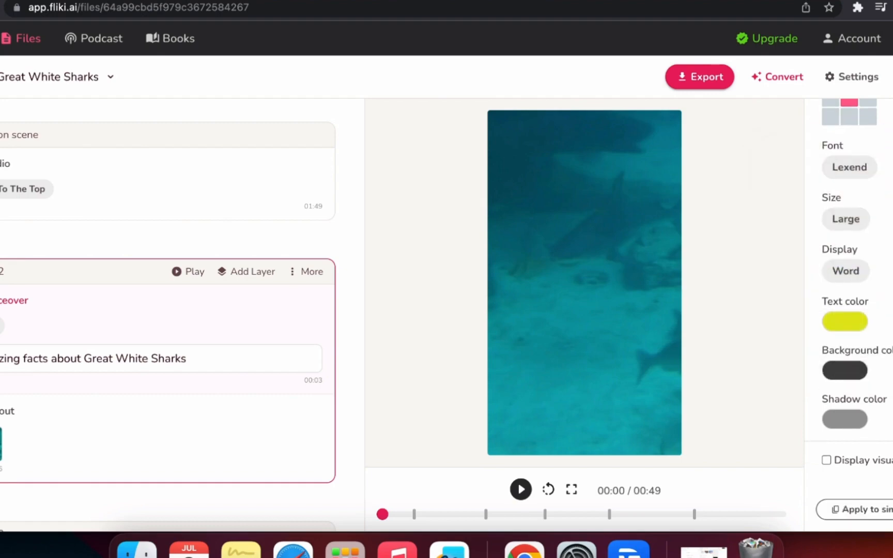
left_click(858, 506)
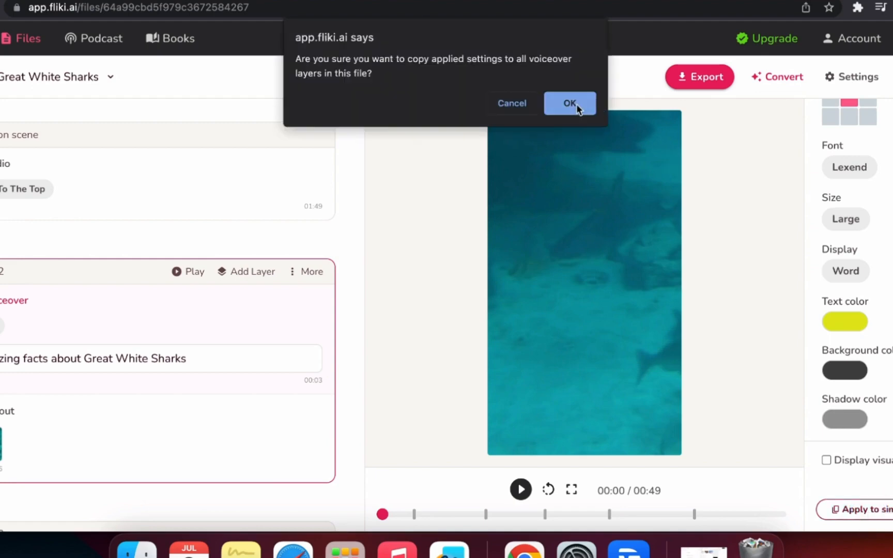
left_click(569, 102)
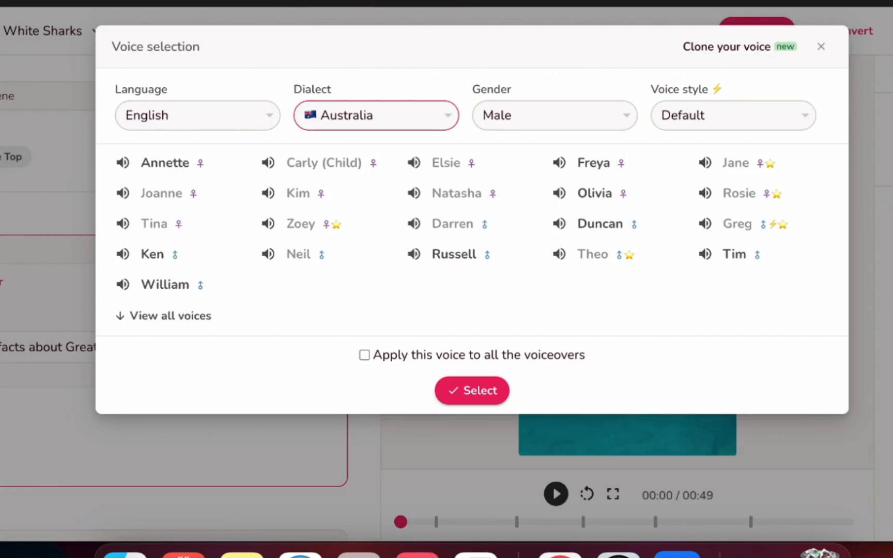
mouse_move(525, 135)
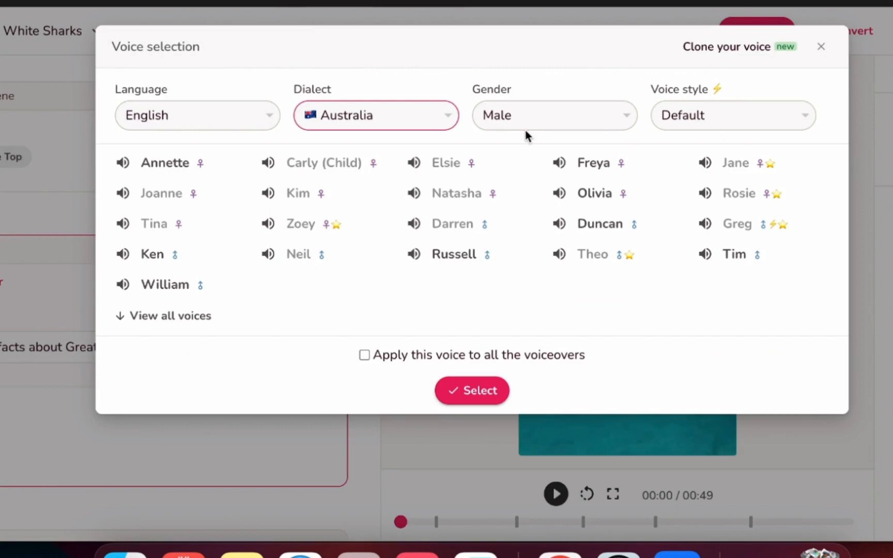
Step: Select Duncan, Australian male, Default style, applied to all voiceovers
left_click(732, 115)
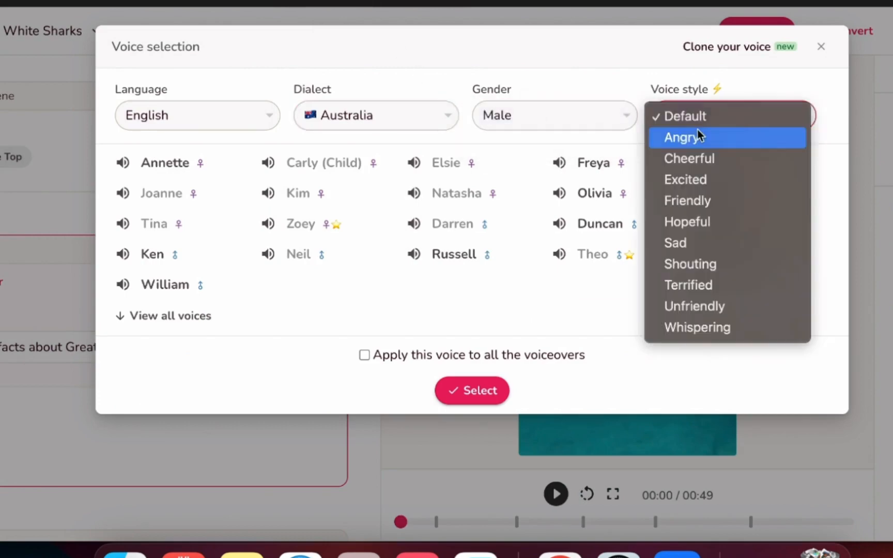
left_click(685, 179)
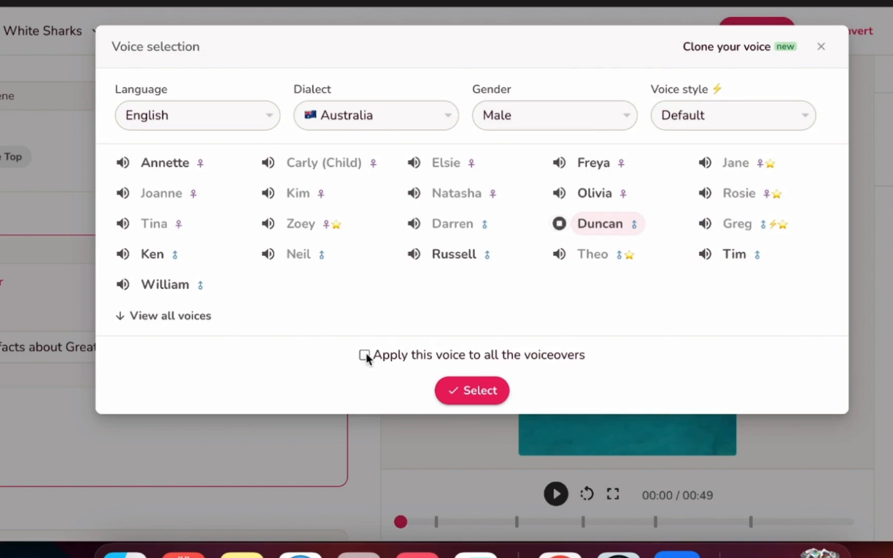
left_click(365, 355)
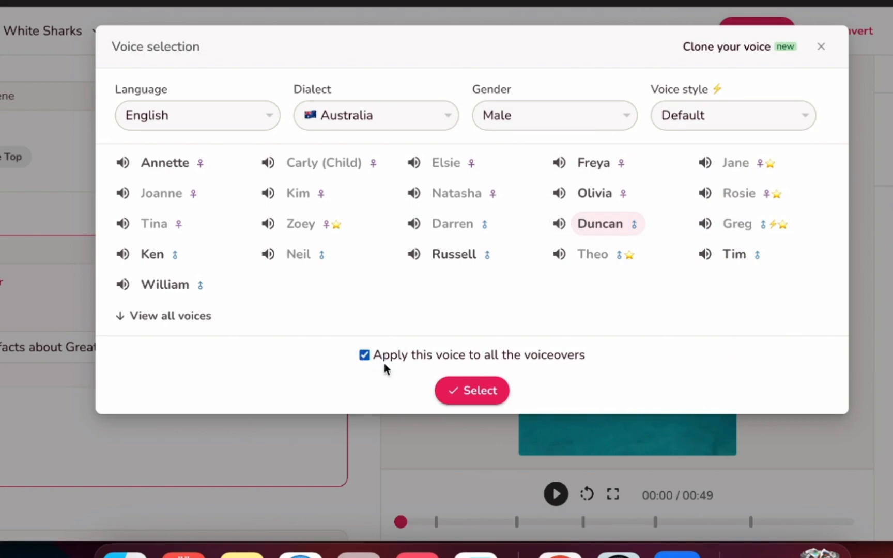
left_click(471, 390)
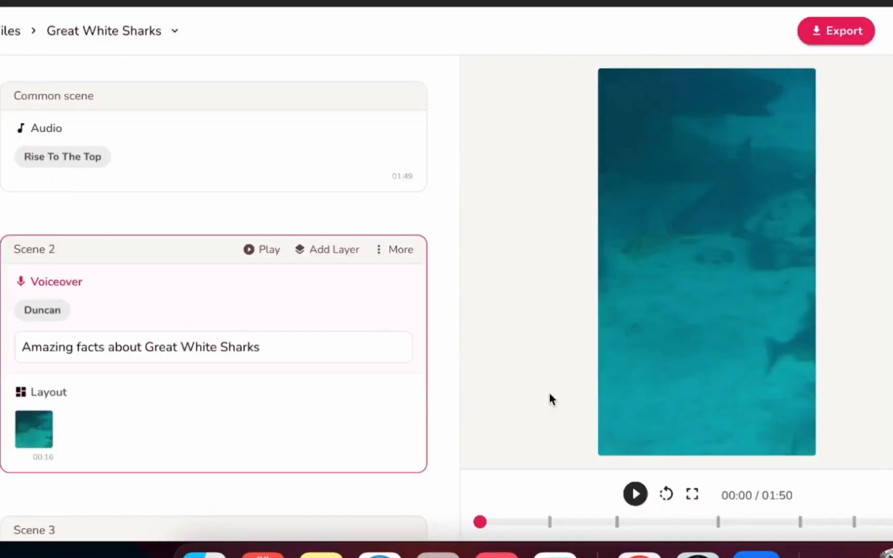
mouse_move(445, 387)
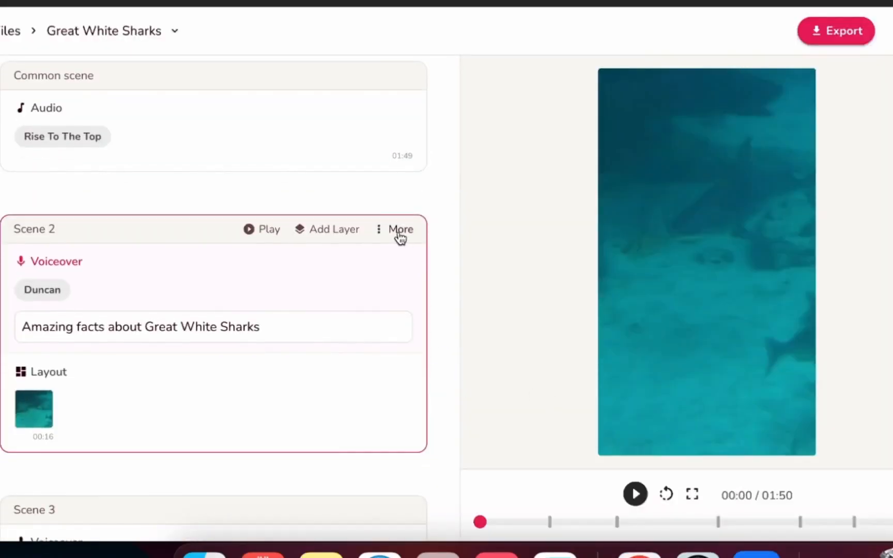
Step: Add a media layer to Scene 2 and browse 'amazing' results filtered to GIFs
left_click(400, 229)
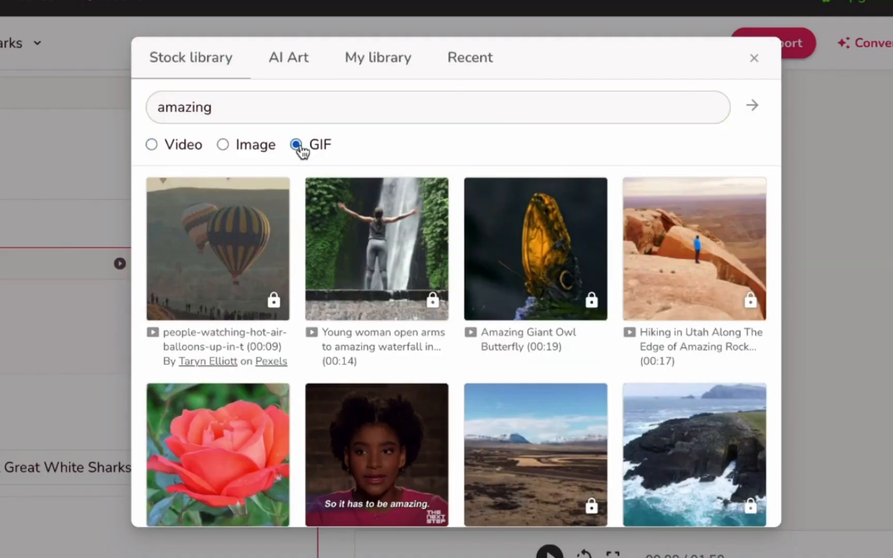
left_click(295, 144)
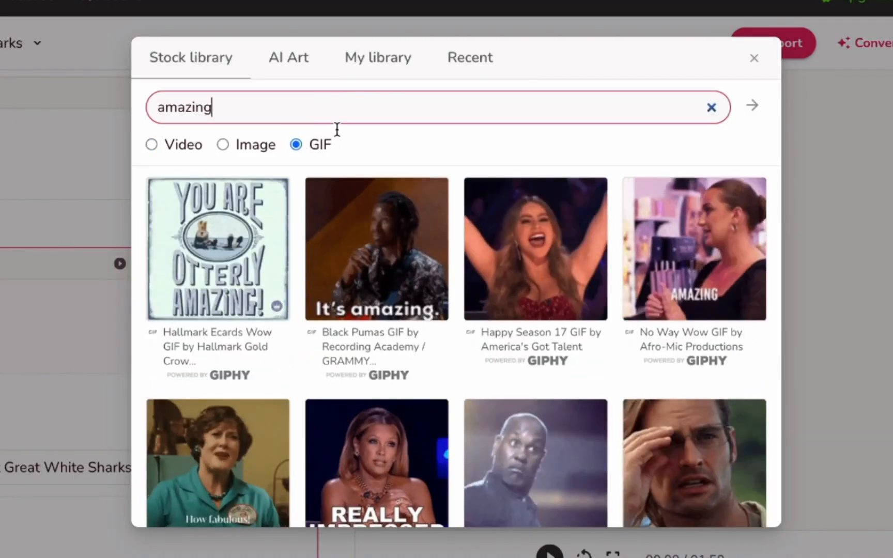
scroll("down", 3)
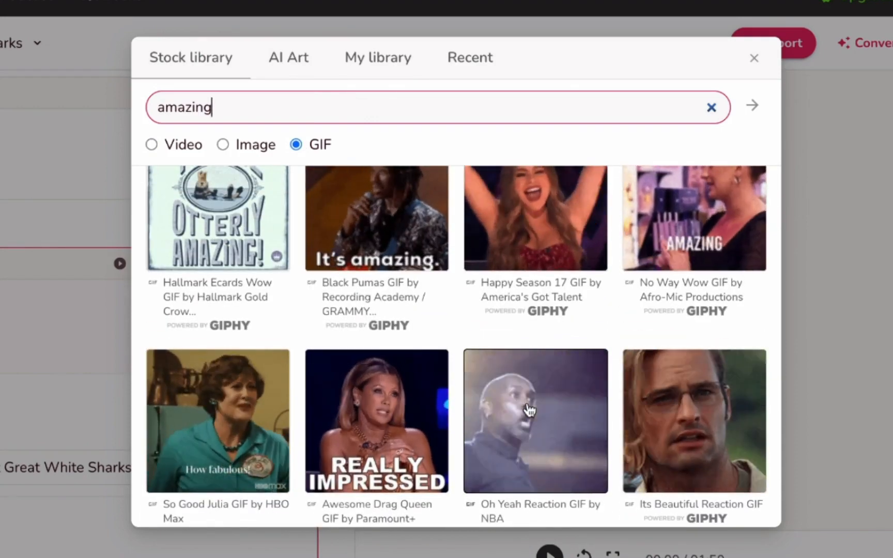
scroll("down", 3)
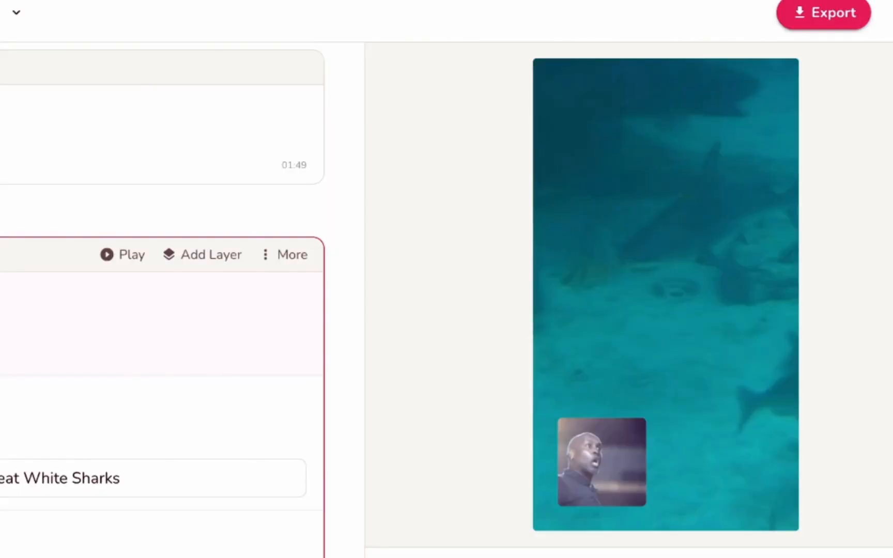
scroll("down", 3)
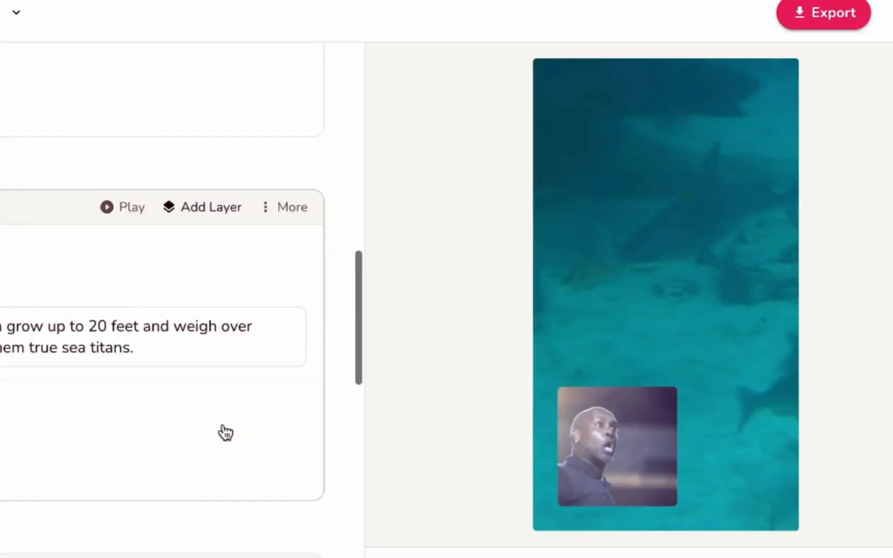